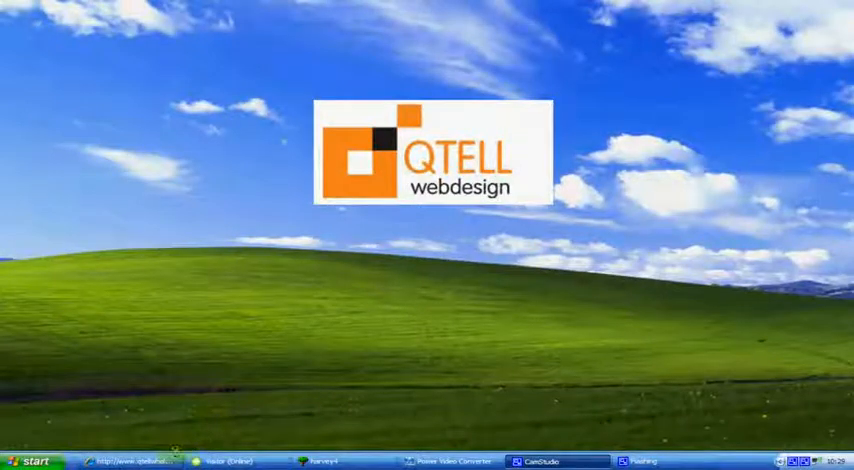
Bring the QTELL storefront's car listing with sale prices into view from the taskbar
{"action": "left_click", "coordinate": [132, 461]}
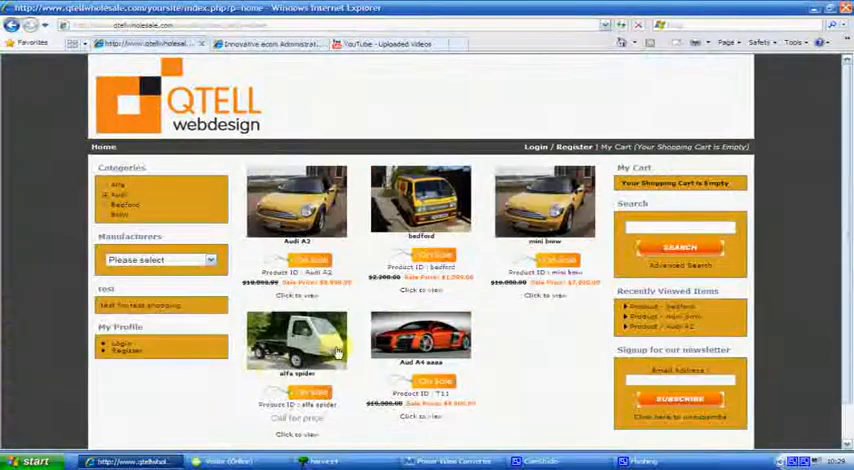
{"action": "mouse_move", "coordinate": [595, 104]}
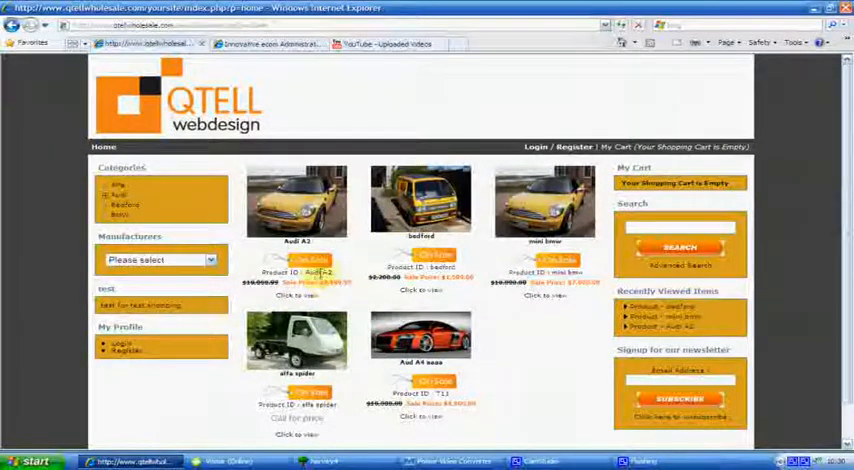
{"action": "mouse_move", "coordinate": [270, 44]}
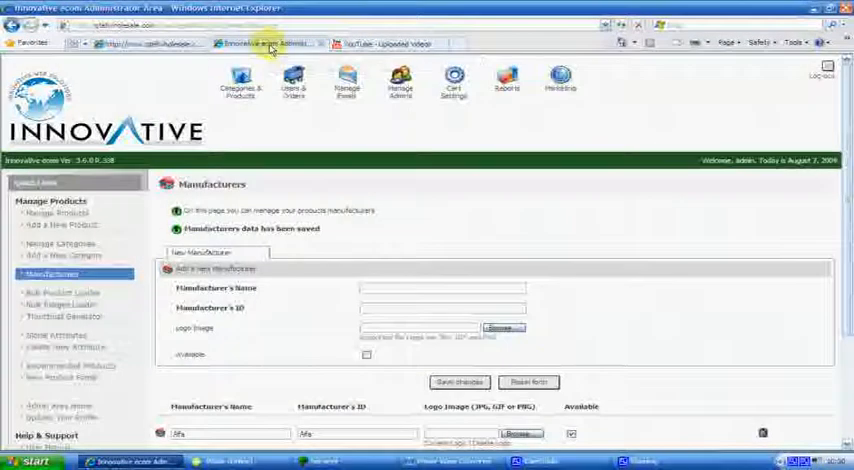
Open Manage Products, check the storefront, and return to the admin area to edit the Audi A2
{"action": "left_click", "coordinate": [240, 82]}
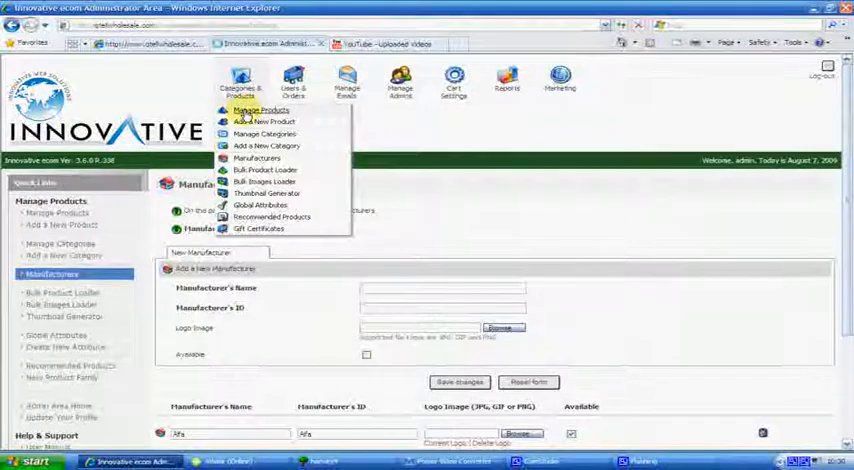
{"action": "mouse_move", "coordinate": [500, 175]}
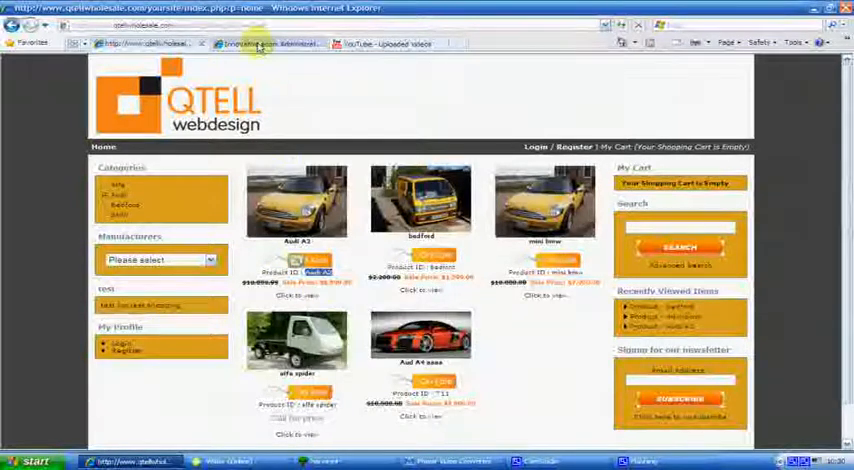
{"action": "left_click", "coordinate": [265, 43]}
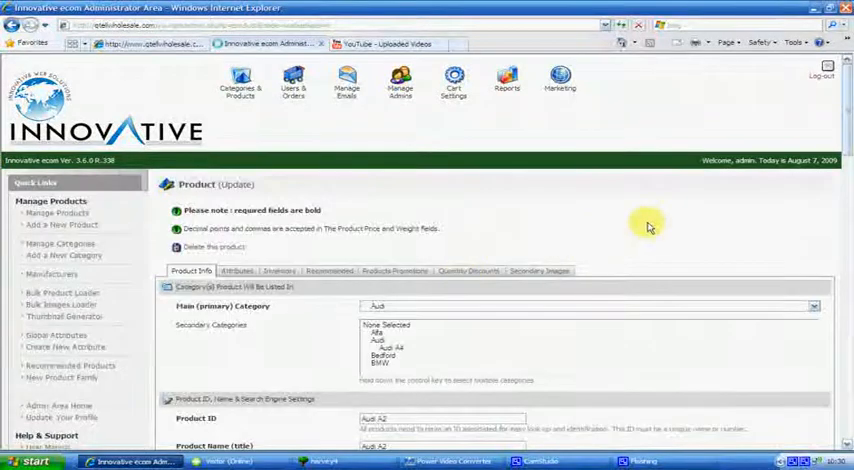
Scroll to Product Properties and blank the Audi A2's Item Price and Sale Price fields
{"action": "scroll", "scroll_direction": "down", "scroll_amount": 3}
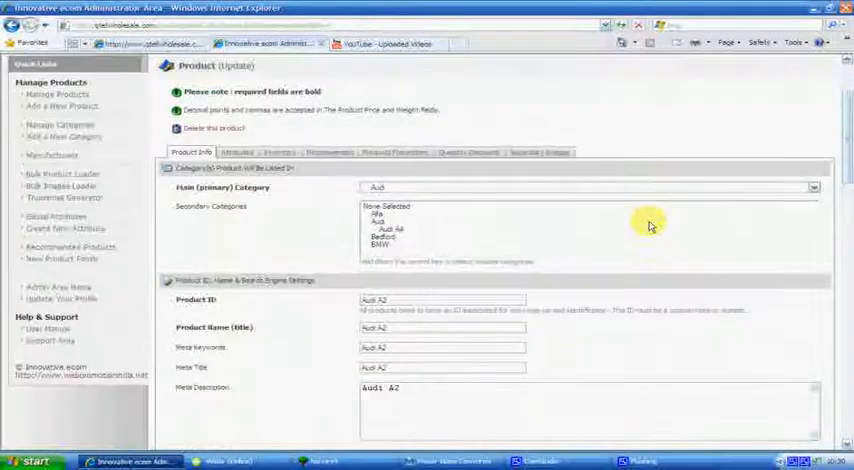
{"action": "mouse_move", "coordinate": [845, 153]}
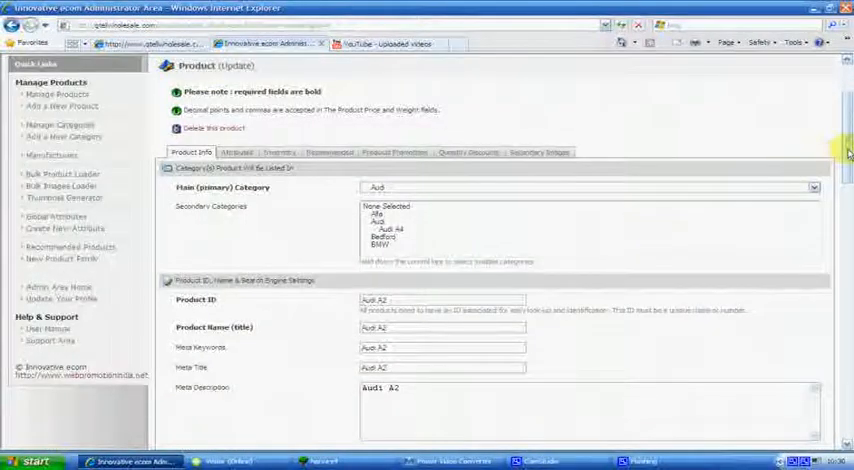
{"action": "scroll", "scroll_direction": "down", "scroll_amount": 3}
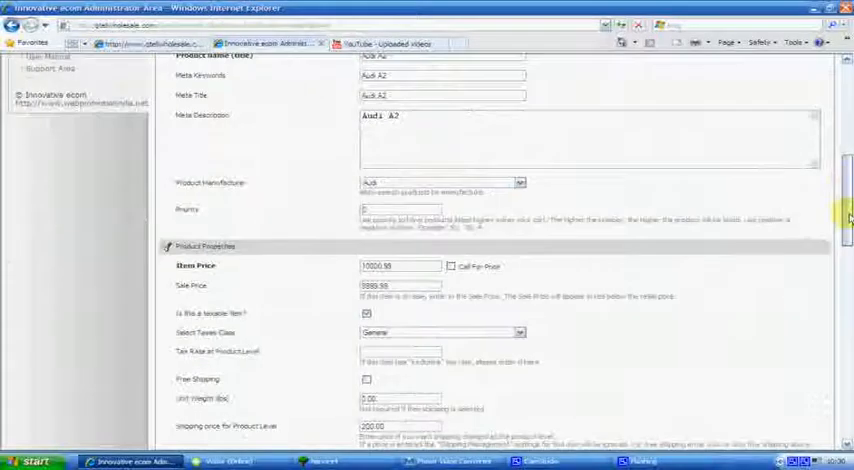
{"action": "scroll", "scroll_direction": "down", "scroll_amount": 3}
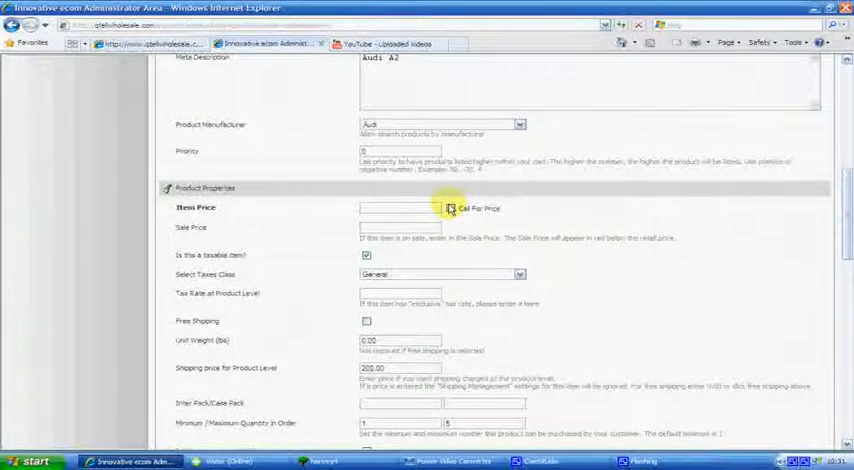
{"action": "left_click", "coordinate": [450, 208]}
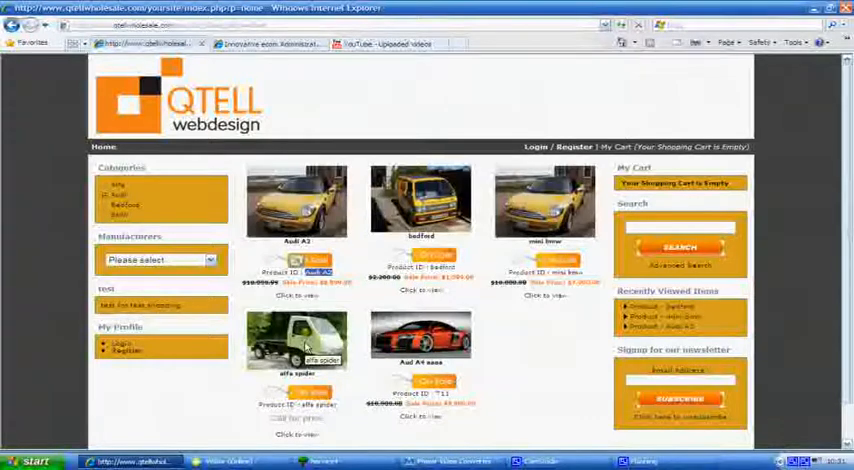
{"action": "scroll", "scroll_direction": "down", "scroll_amount": 3}
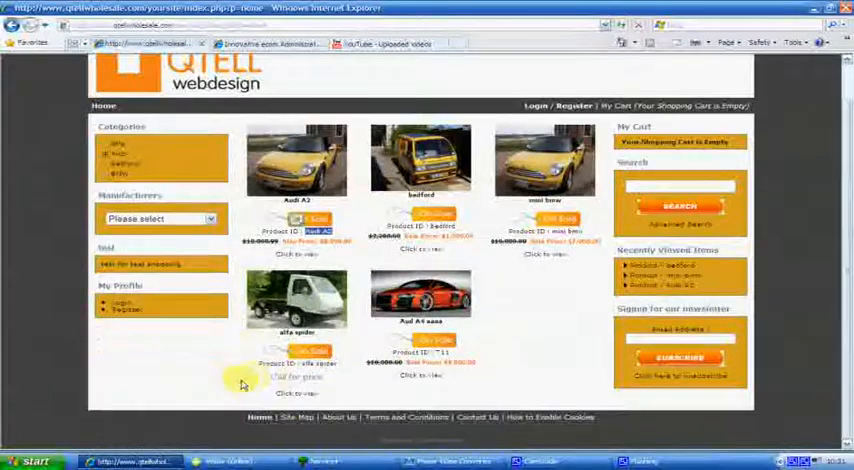
{"action": "mouse_move", "coordinate": [325, 383]}
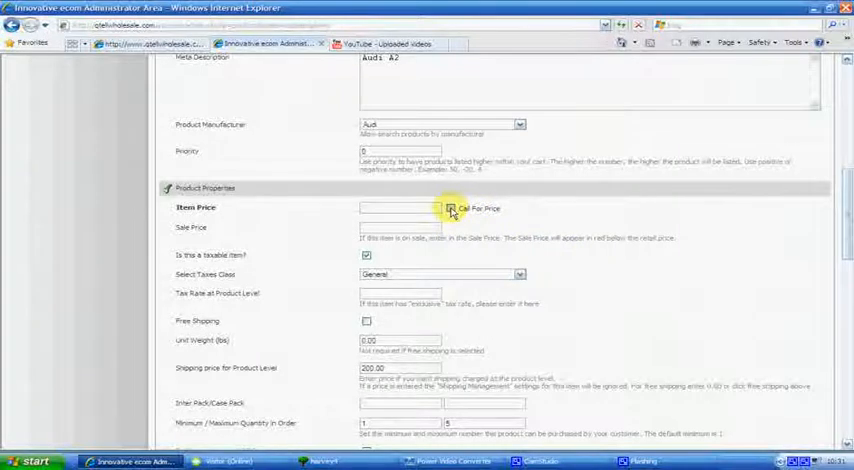
Enable Call For Price on the Audi A2, keeping General as the tax class
{"action": "left_click", "coordinate": [451, 208]}
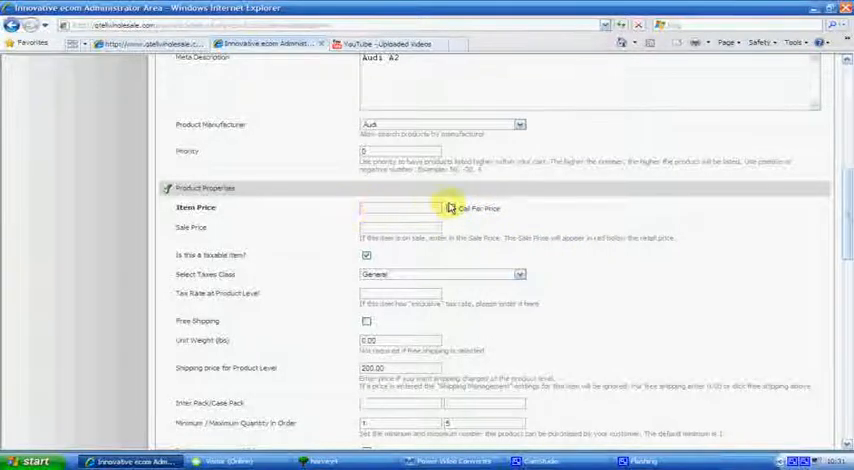
{"action": "left_click", "coordinate": [451, 208]}
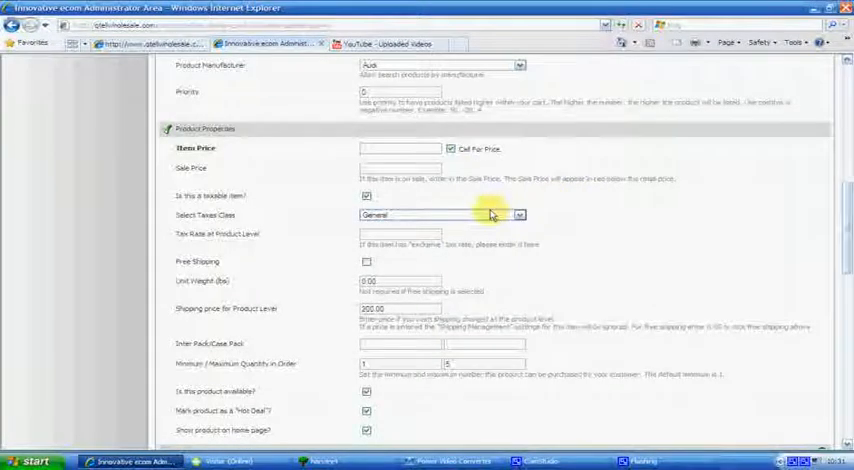
{"action": "left_click", "coordinate": [519, 215]}
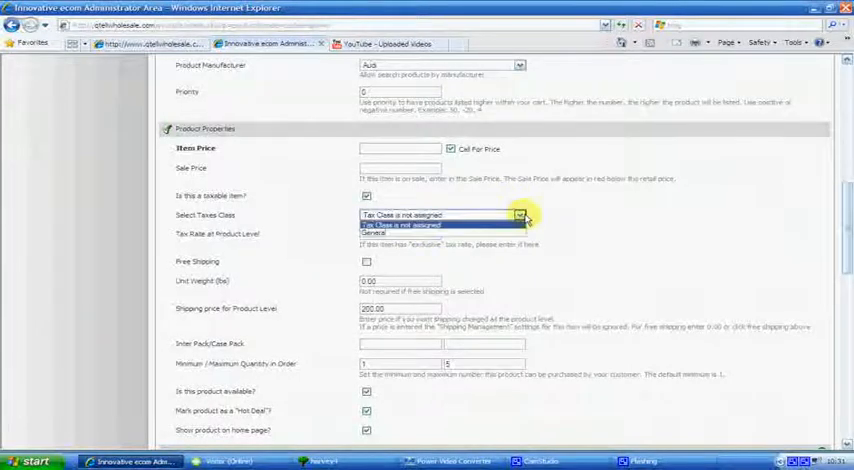
{"action": "left_click", "coordinate": [373, 232]}
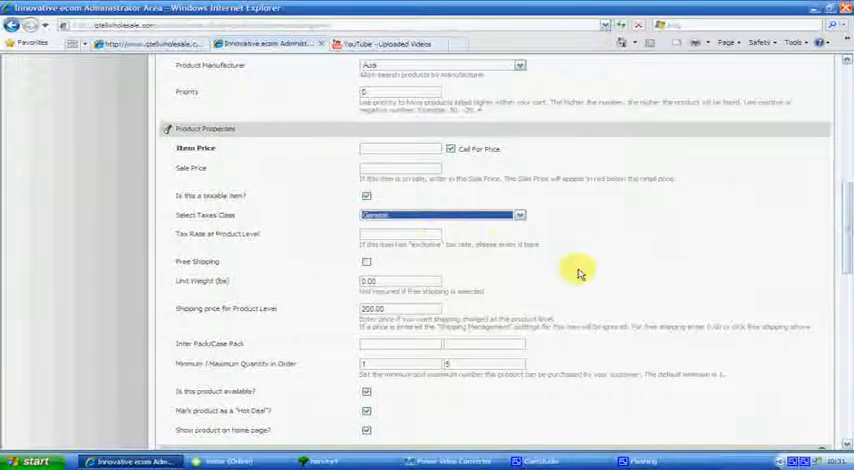
{"action": "scroll", "scroll_direction": "down", "scroll_amount": 3}
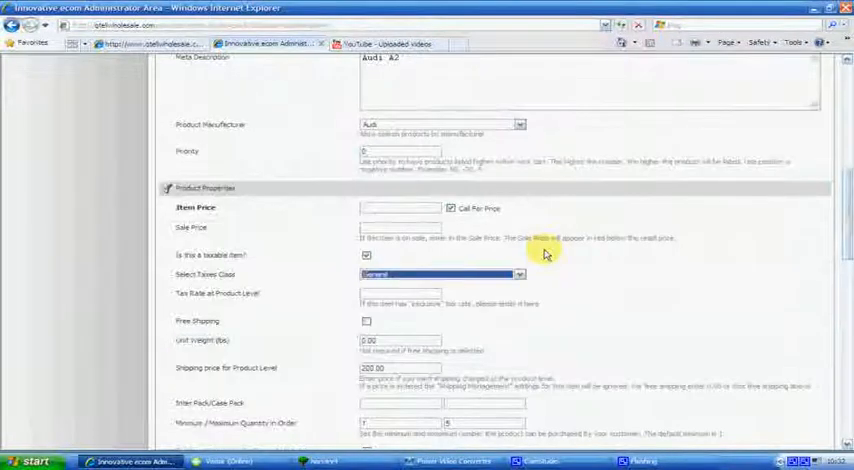
{"action": "scroll", "scroll_direction": "up", "scroll_amount": 3}
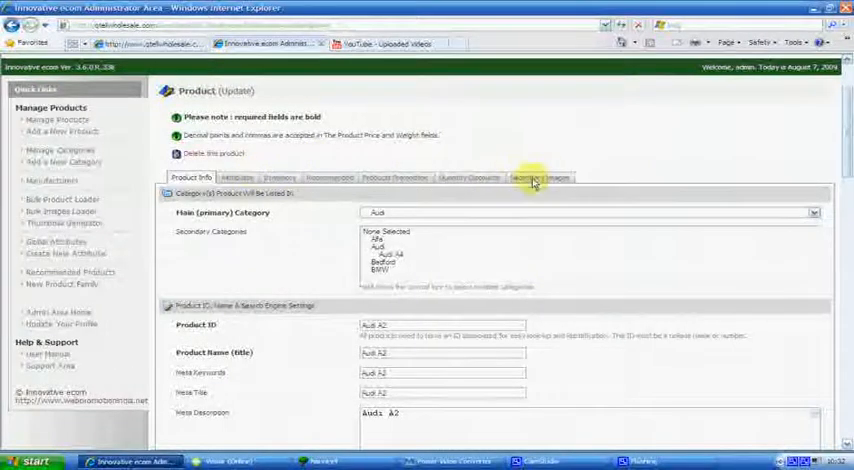
Pick image files for Secondary Image slots 1–3, then go back to Product Info
{"action": "left_click", "coordinate": [540, 178]}
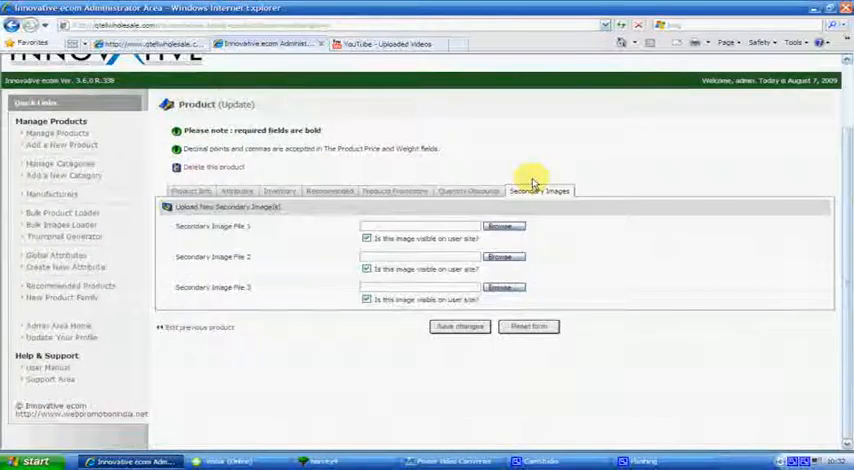
{"action": "mouse_move", "coordinate": [585, 222]}
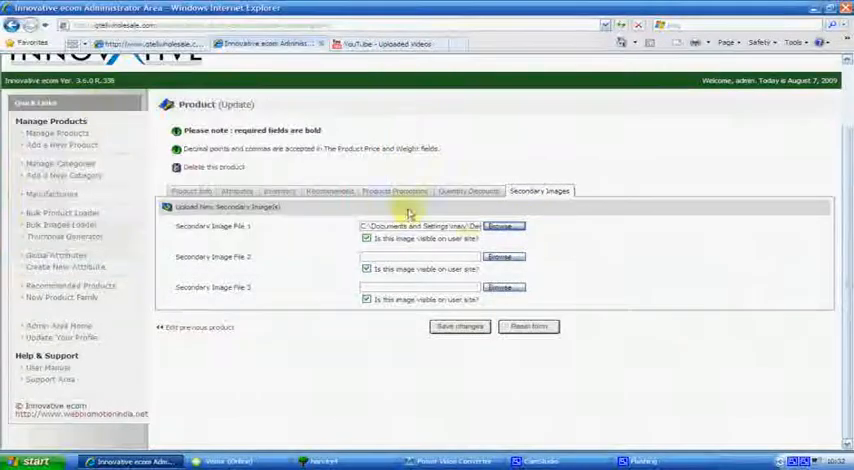
{"action": "left_click", "coordinate": [504, 225]}
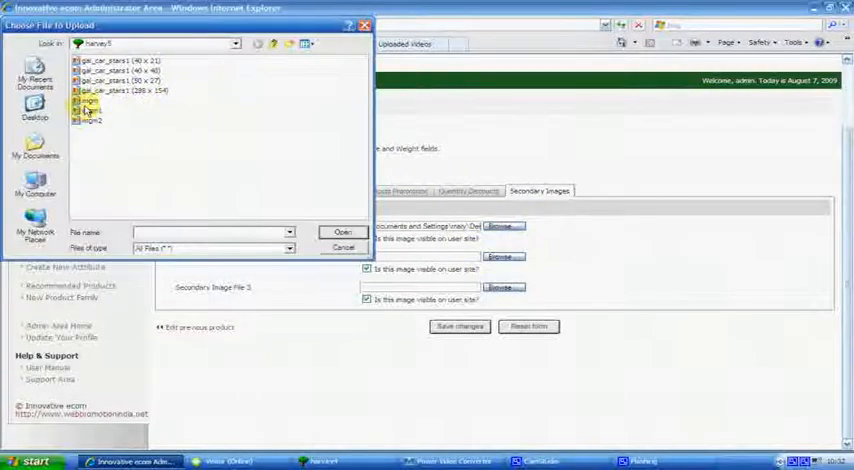
{"action": "left_click", "coordinate": [343, 247]}
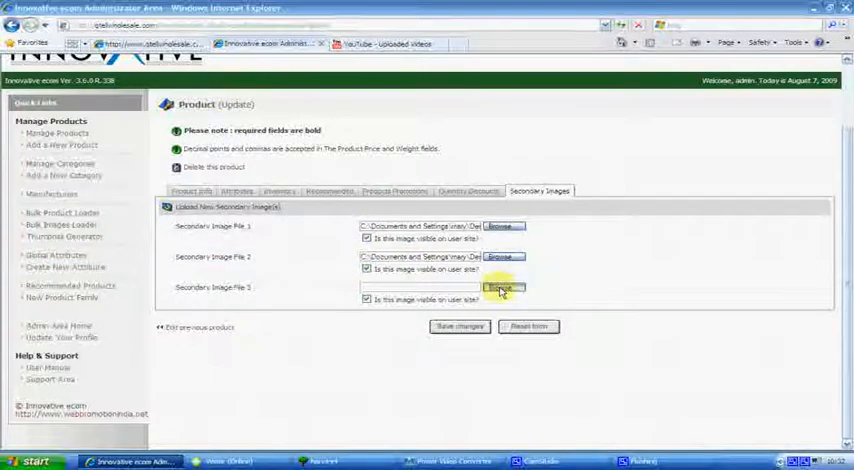
{"action": "left_click", "coordinate": [500, 288]}
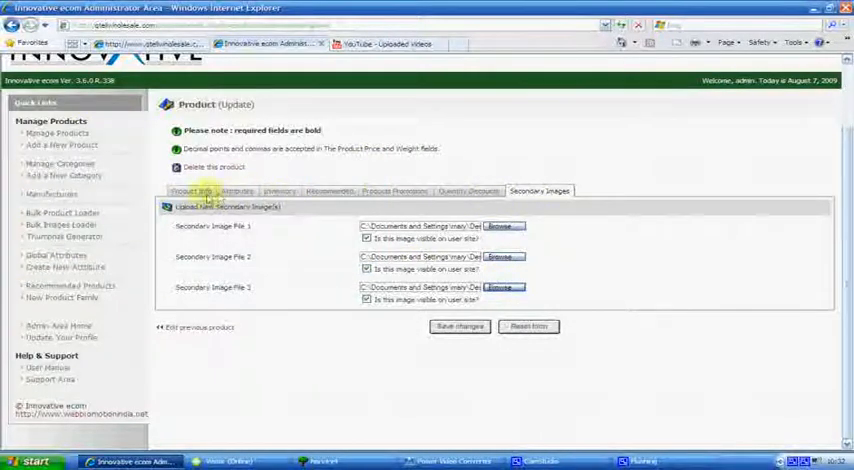
{"action": "left_click", "coordinate": [190, 191]}
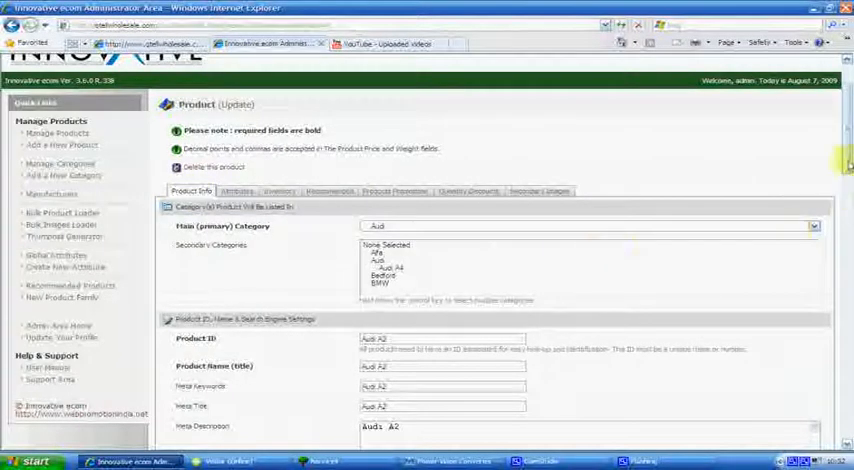
{"action": "scroll", "scroll_direction": "down", "scroll_amount": 3}
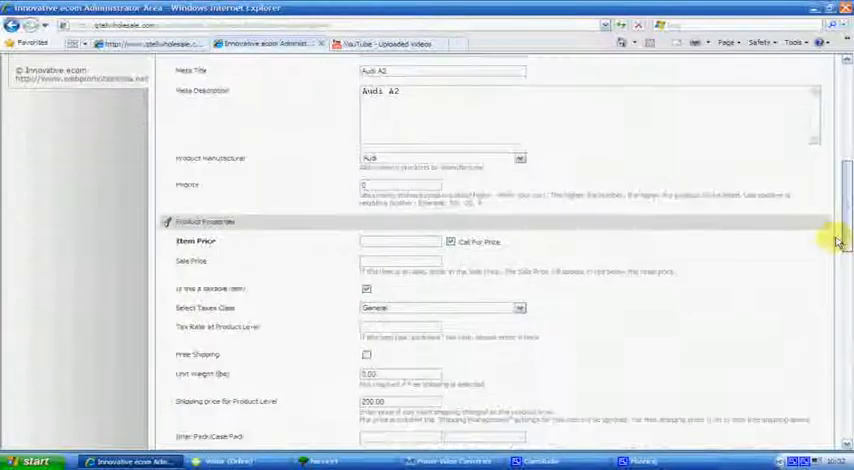
{"action": "scroll", "scroll_direction": "down", "scroll_amount": 3}
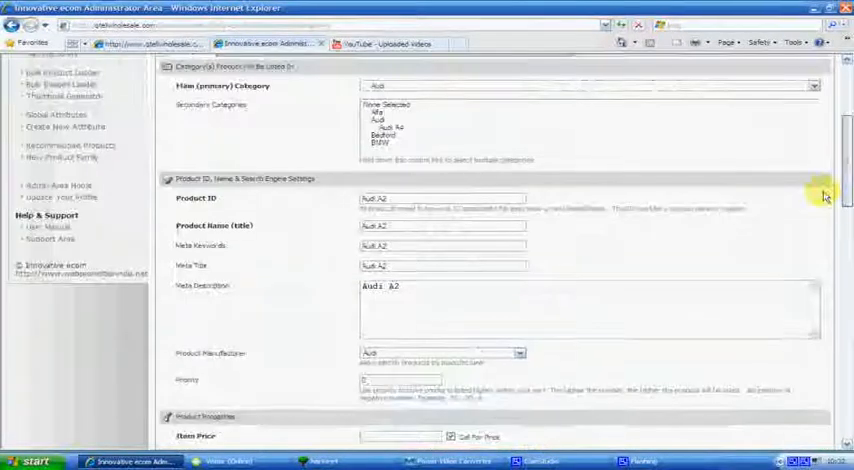
{"action": "scroll", "scroll_direction": "down", "scroll_amount": 3}
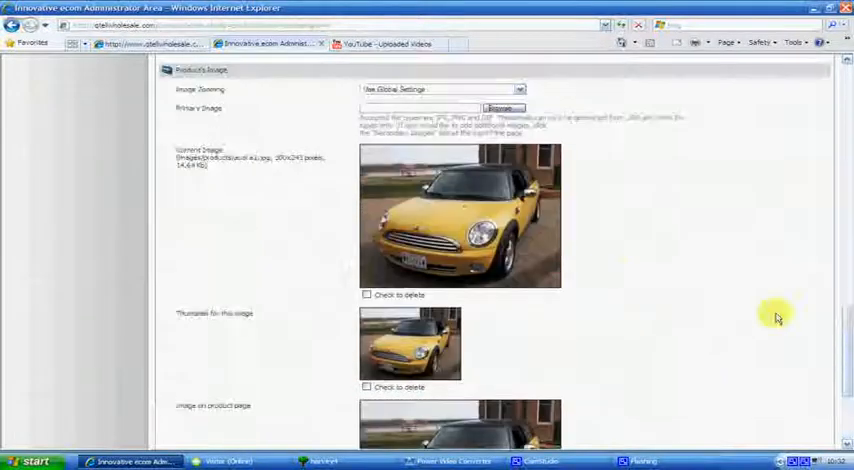
{"action": "scroll", "scroll_direction": "up", "scroll_amount": 3}
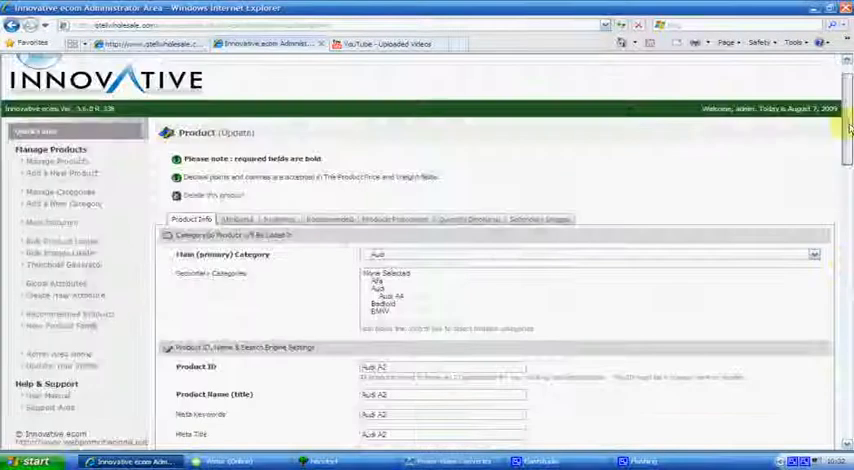
{"action": "left_click", "coordinate": [538, 250]}
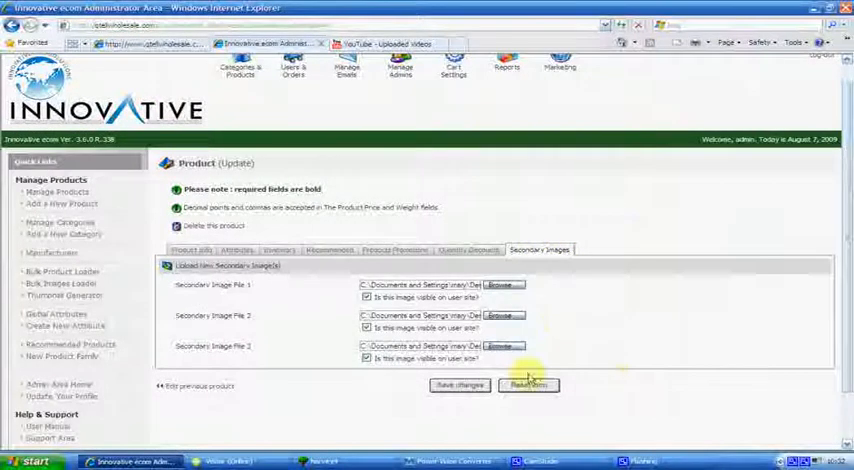
Return to Product Info and scroll past Item Price and the images to Save changes
{"action": "left_click", "coordinate": [459, 385]}
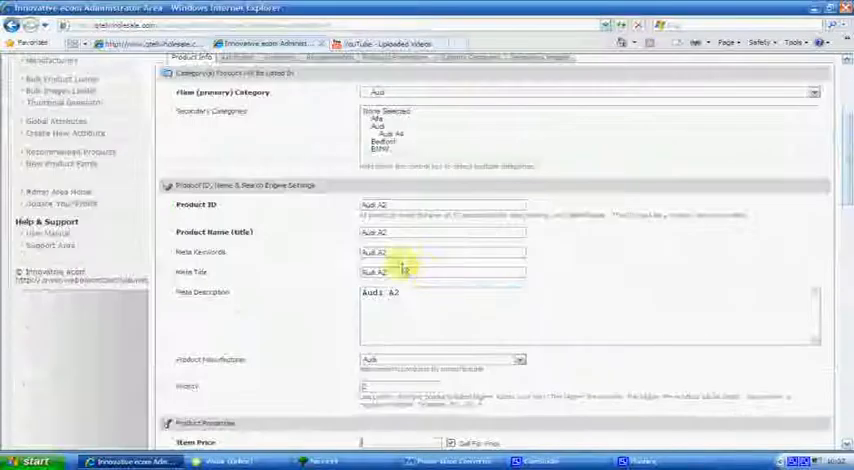
{"action": "scroll", "scroll_direction": "down", "scroll_amount": 3}
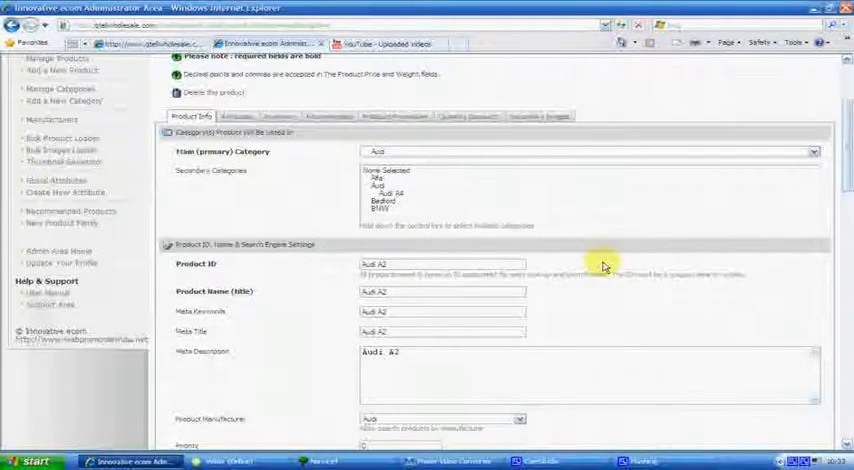
{"action": "scroll", "scroll_direction": "down", "scroll_amount": 3}
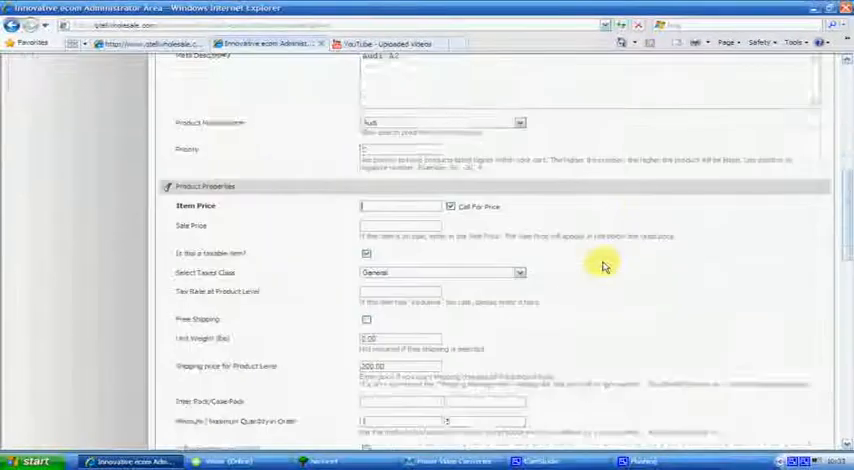
{"action": "scroll", "scroll_direction": "down", "scroll_amount": 3}
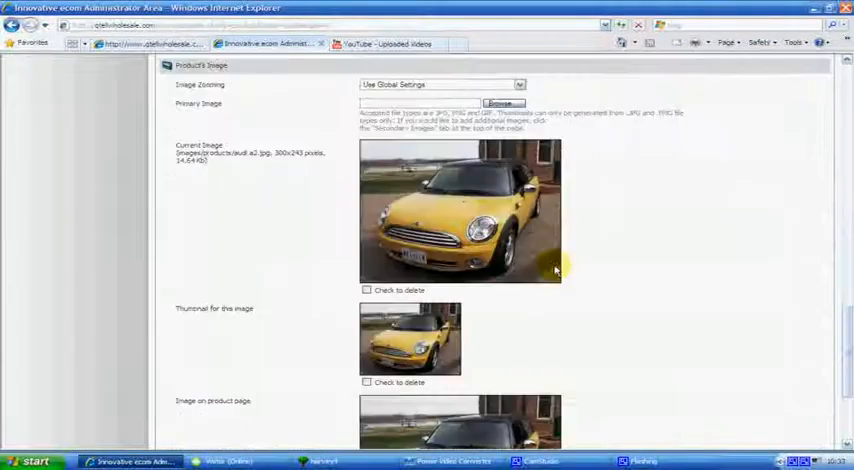
{"action": "scroll", "scroll_direction": "down", "scroll_amount": 3}
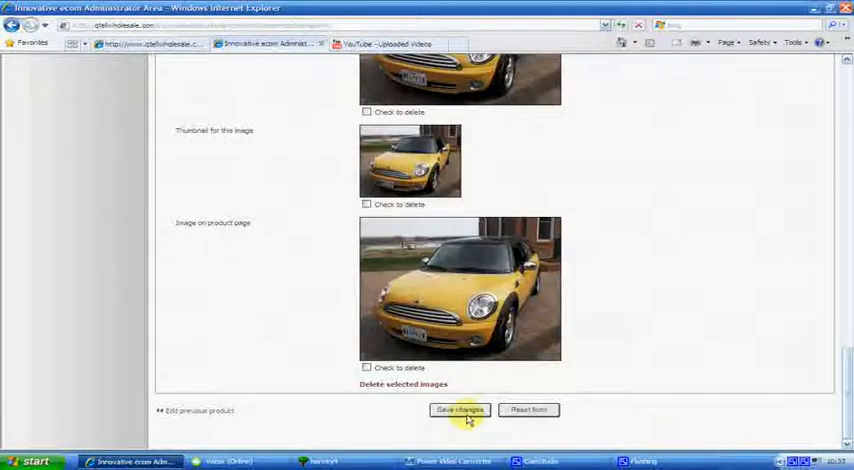
Try saving, dismiss the invalid price warning, and enter an Item Price of 10000
{"action": "left_click", "coordinate": [459, 410]}
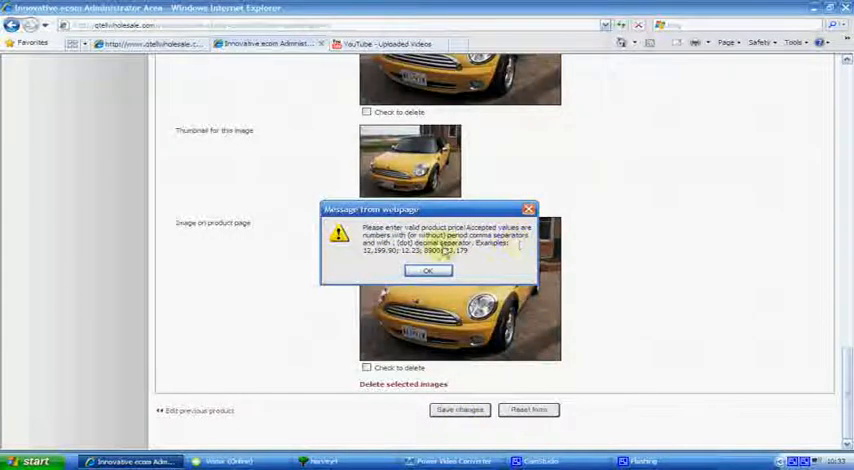
{"action": "mouse_move", "coordinate": [478, 252]}
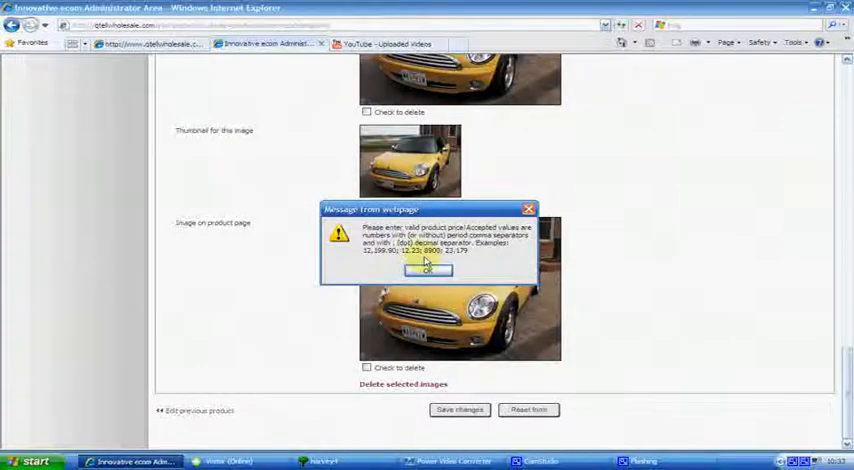
{"action": "left_click", "coordinate": [428, 270]}
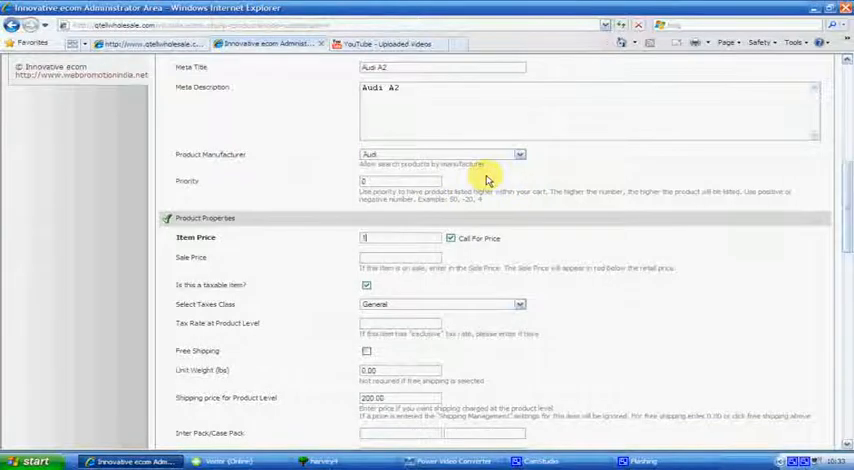
{"action": "type", "text": "10000"}
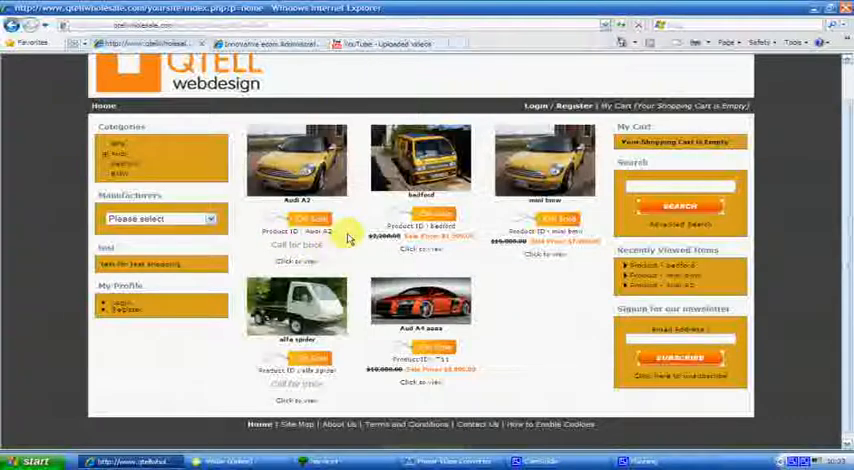
{"action": "mouse_move", "coordinate": [270, 248]}
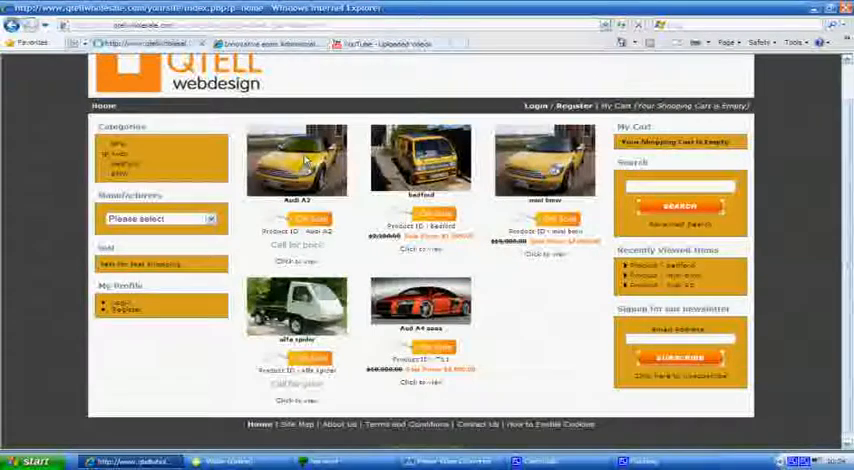
Open the Audi A2 page from the storefront home listing showing Call for price
{"action": "left_click", "coordinate": [295, 160]}
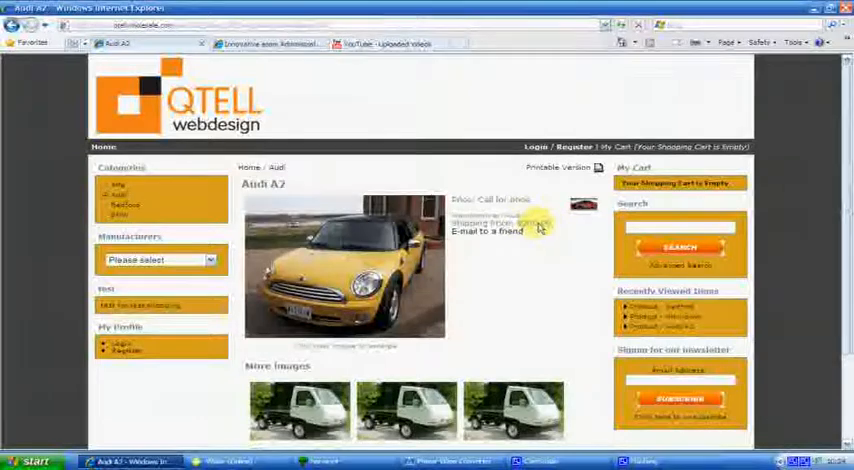
Scroll the Audi A2 page to confirm 'Call for price' and the More Images thumbnails
{"action": "scroll", "scroll_direction": "down", "scroll_amount": 3}
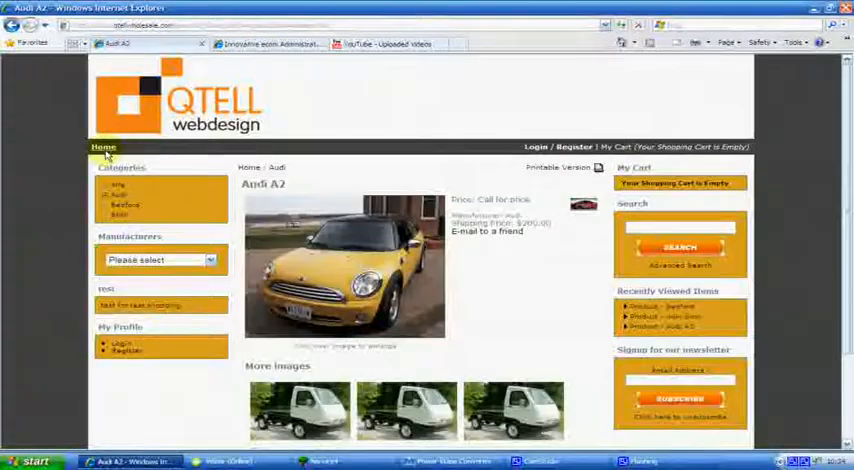
{"action": "mouse_move", "coordinate": [493, 250]}
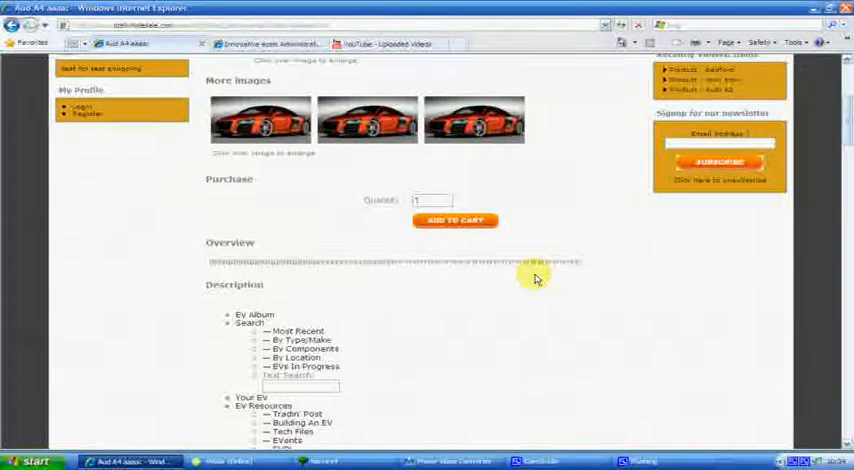
Browse the Audi A4 page's description and vehicle makes list, then return to the admin tab
{"action": "scroll", "scroll_direction": "down", "scroll_amount": 3}
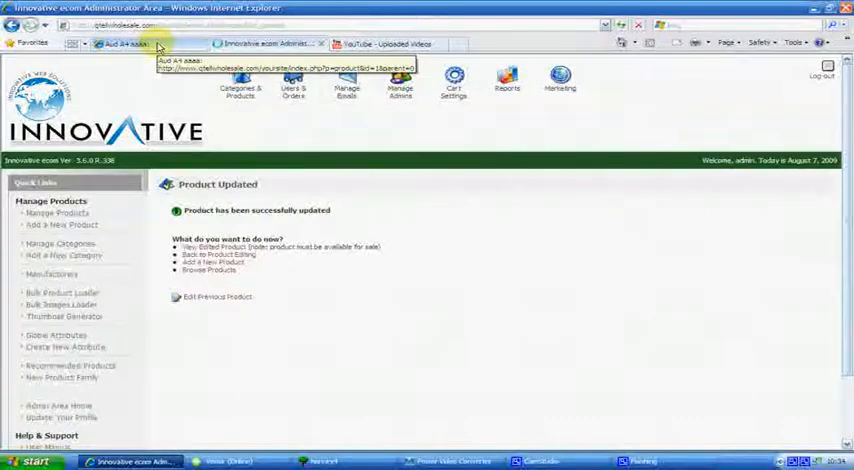
{"action": "left_click", "coordinate": [118, 43]}
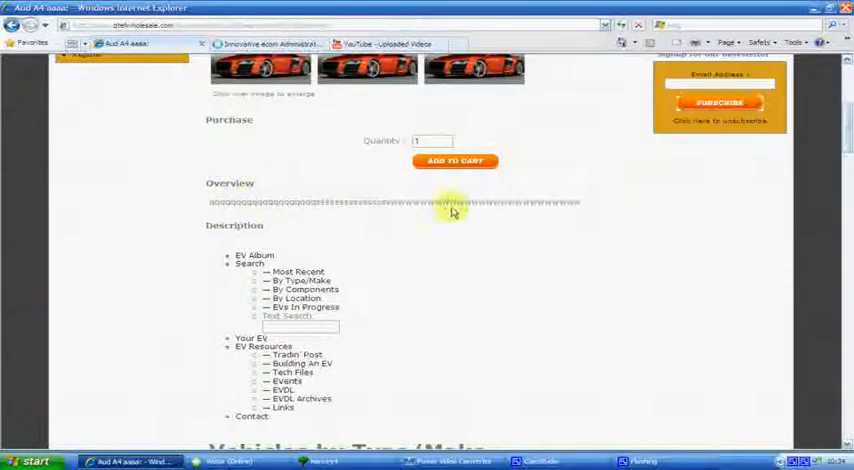
{"action": "mouse_move", "coordinate": [518, 280]}
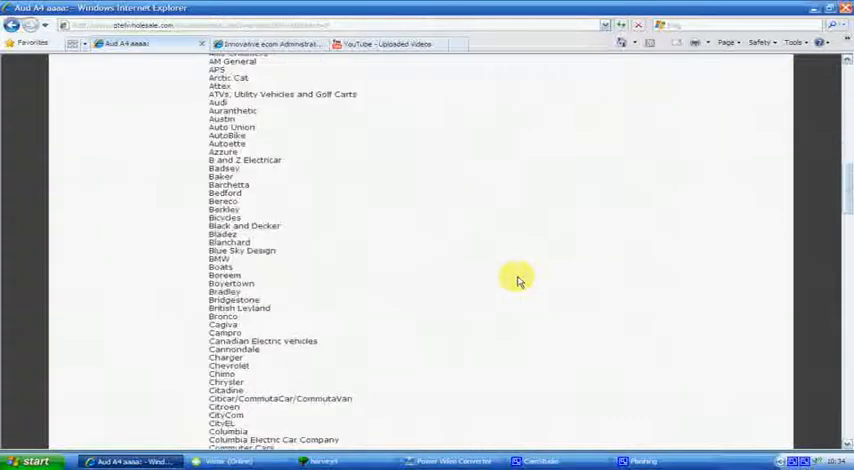
{"action": "scroll", "scroll_direction": "down", "scroll_amount": 3}
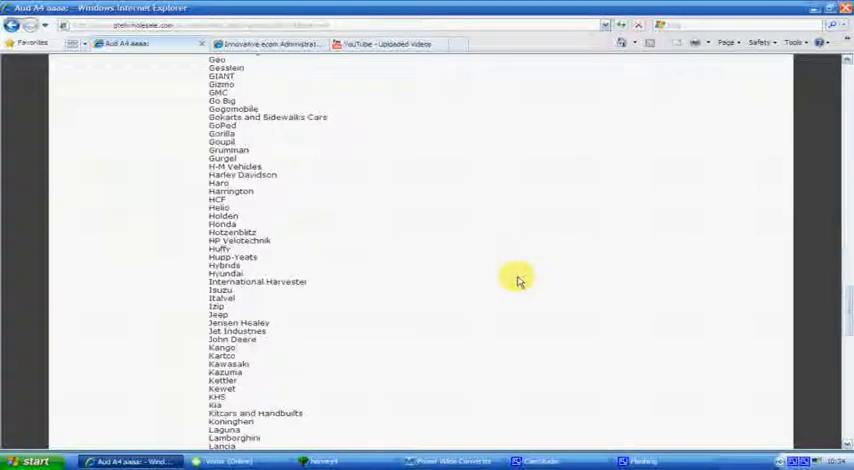
{"action": "scroll", "scroll_direction": "down", "scroll_amount": 3}
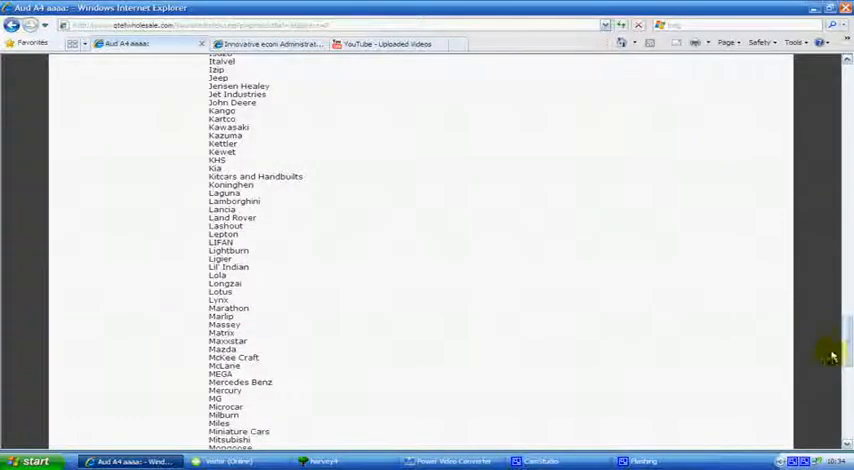
{"action": "scroll", "scroll_direction": "down", "scroll_amount": 3}
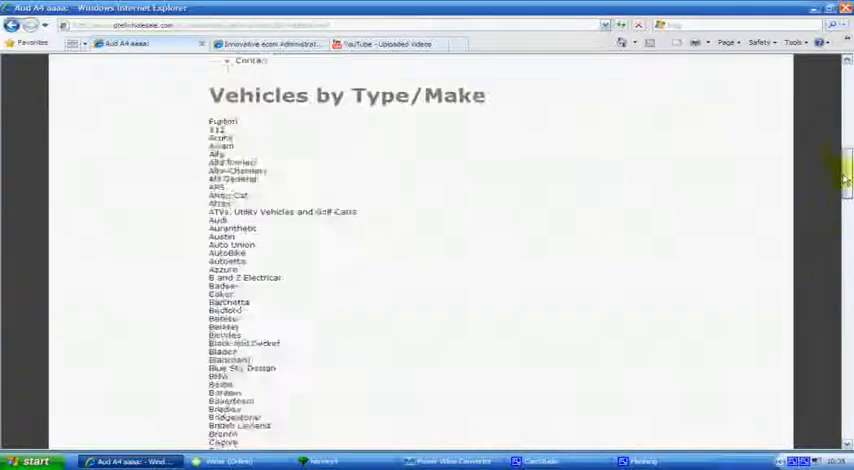
{"action": "left_click", "coordinate": [265, 44]}
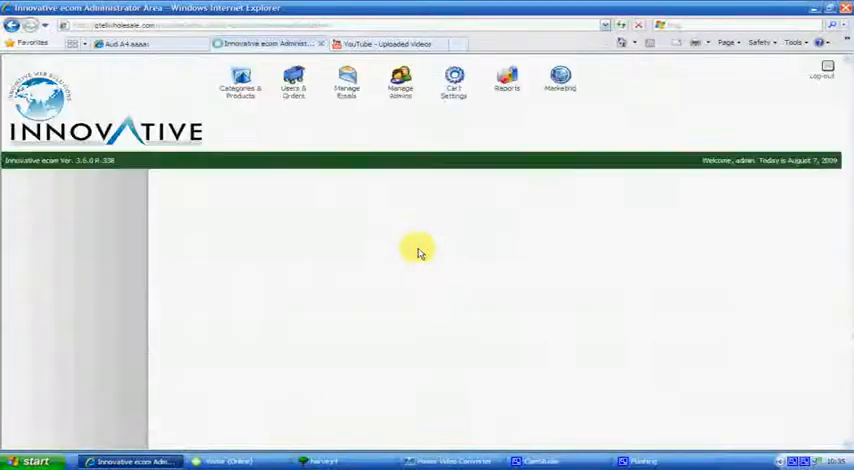
{"action": "mouse_move", "coordinate": [558, 238]}
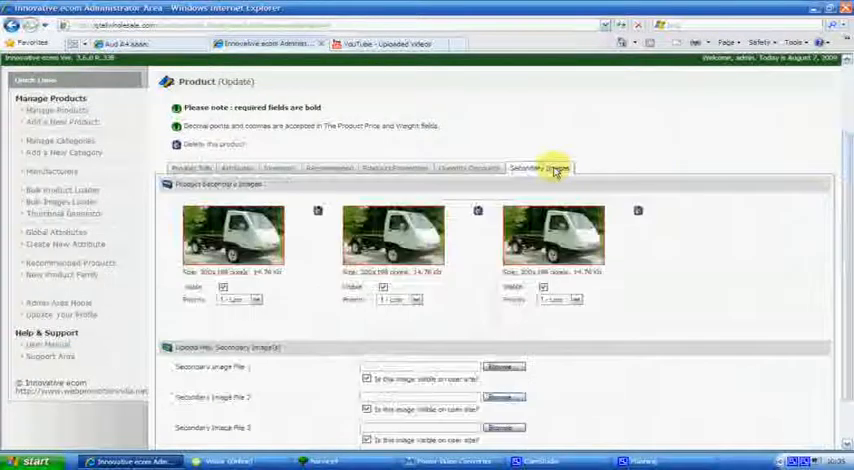
Scroll the Audi A2 form to check its three secondary images and 10000 Call For Price
{"action": "scroll", "scroll_direction": "down", "scroll_amount": 3}
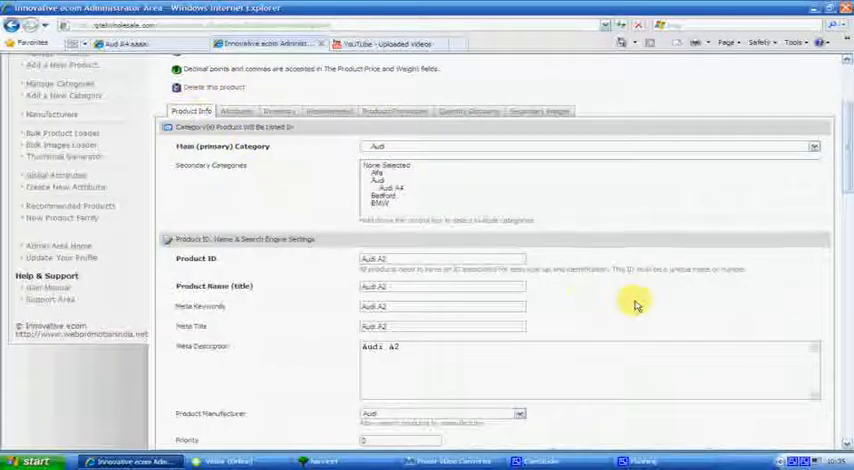
{"action": "scroll", "scroll_direction": "down", "scroll_amount": 3}
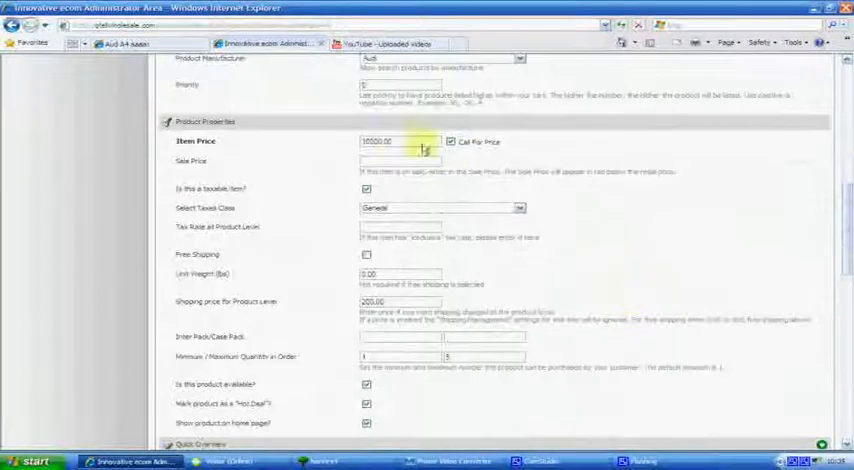
{"action": "left_click", "coordinate": [450, 141]}
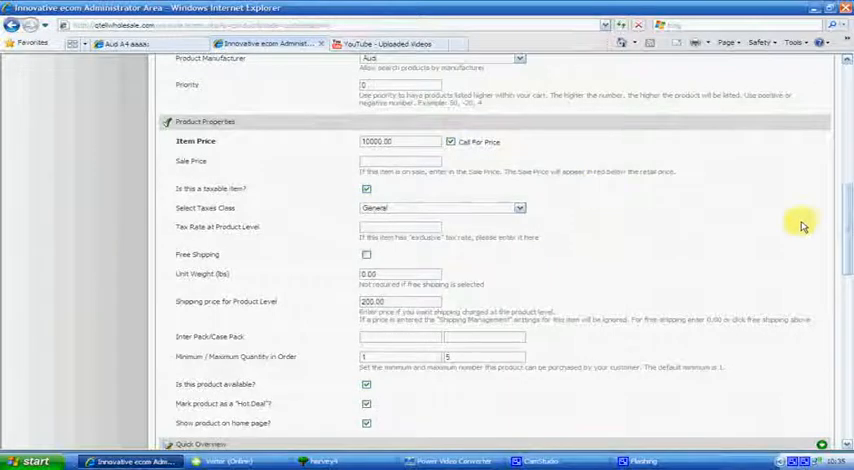
{"action": "scroll", "scroll_direction": "down", "scroll_amount": 3}
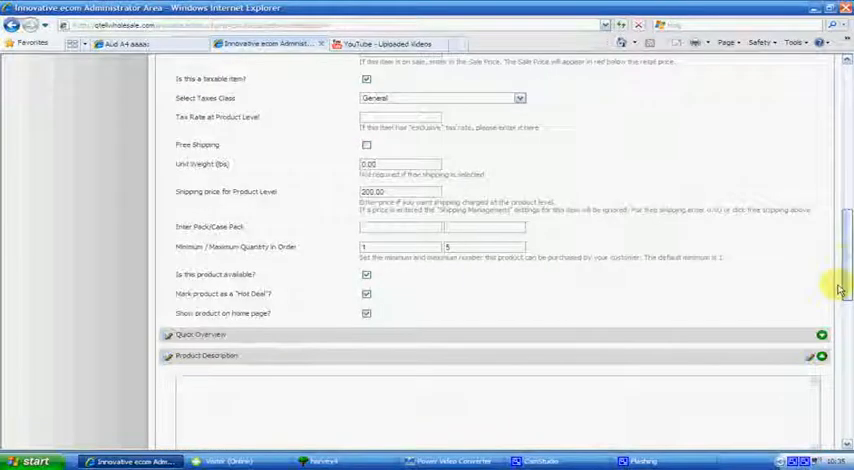
{"action": "scroll", "scroll_direction": "down", "scroll_amount": 3}
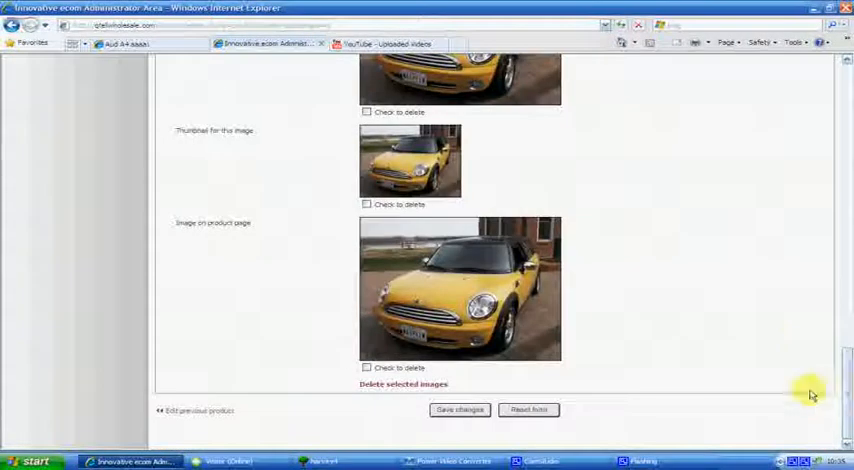
{"action": "mouse_move", "coordinate": [670, 277]}
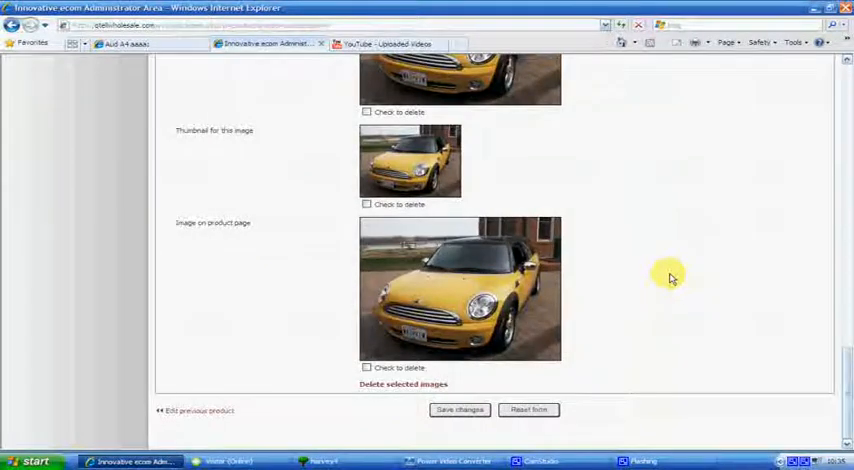
{"action": "scroll", "scroll_direction": "up", "scroll_amount": 3}
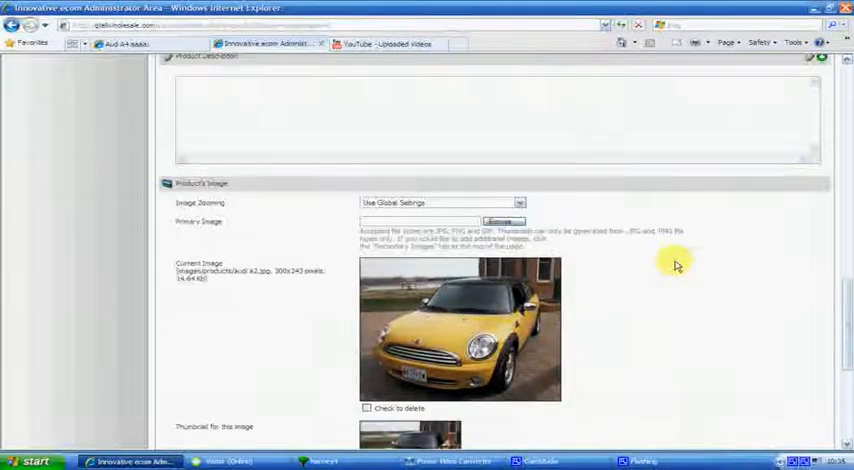